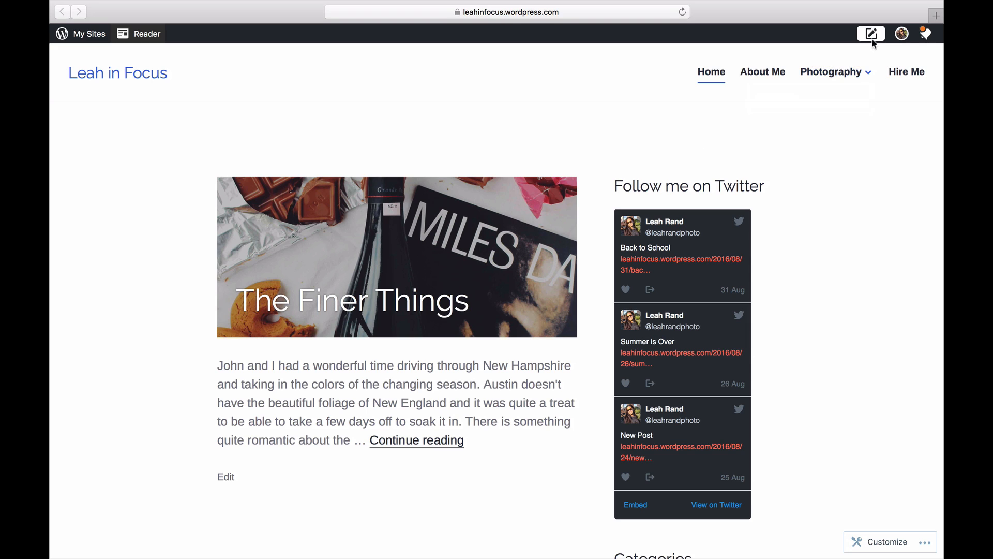
Go to Account Settings through the profile avatar menu
click(901, 33)
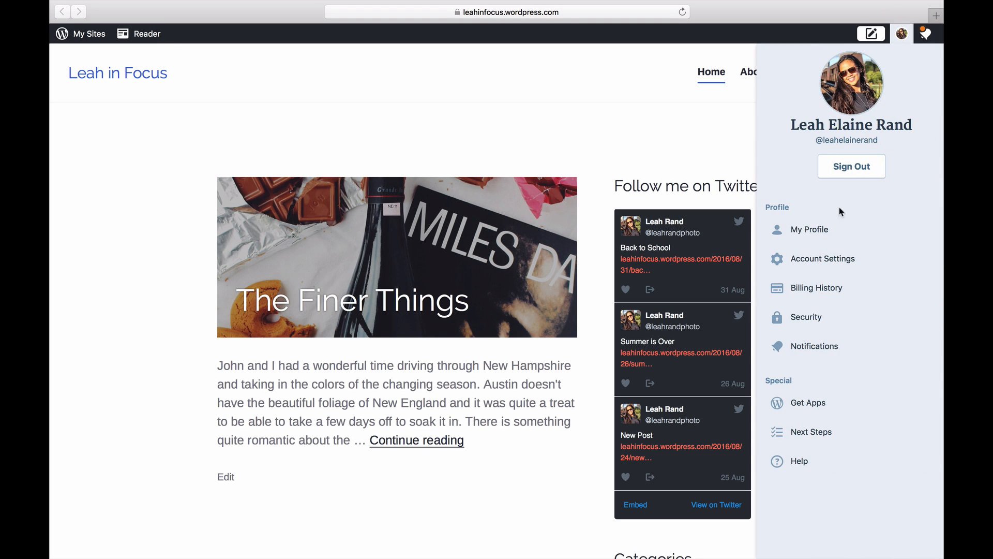
click(824, 258)
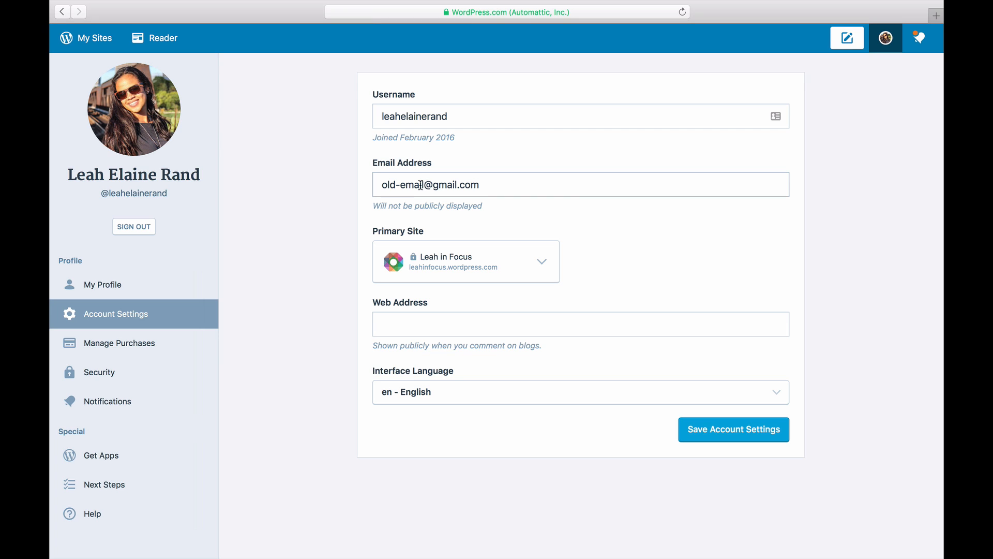
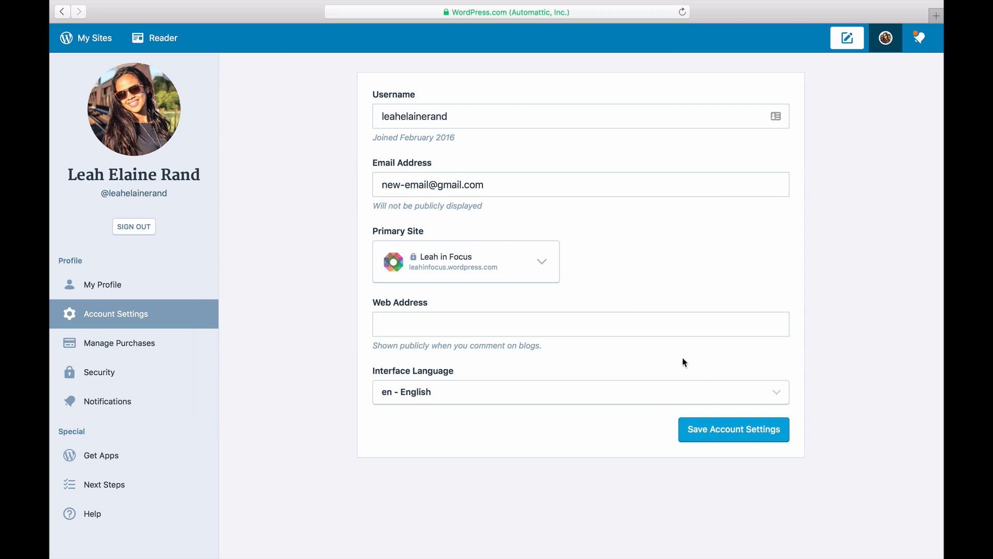
click(733, 428)
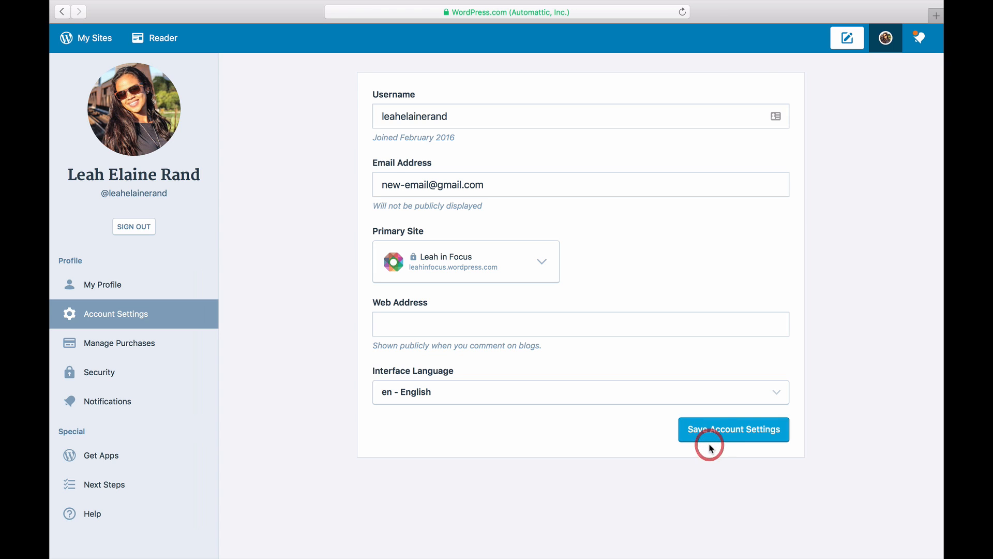
click(733, 429)
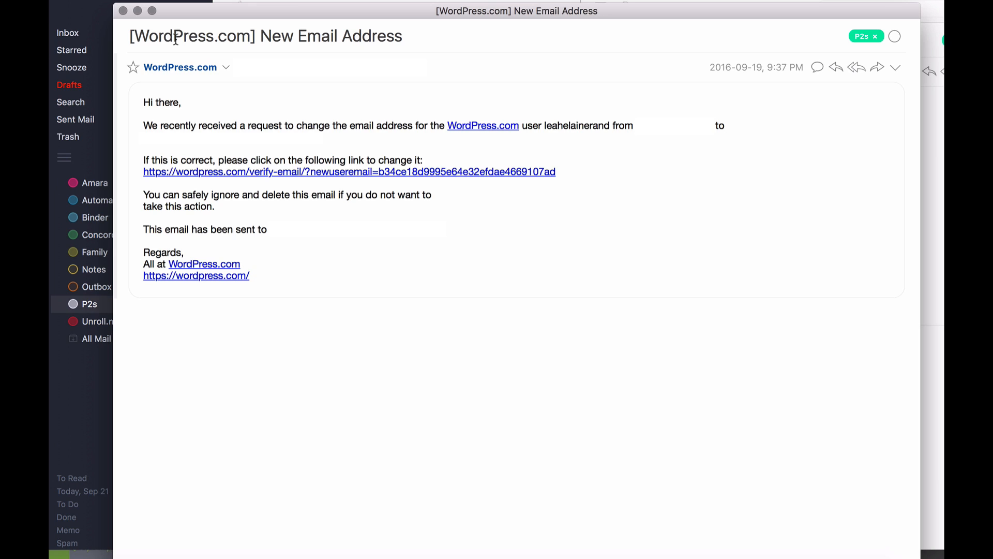
Close the '[WordPress.com] New Email Address' verification email and return to Account Settings
click(350, 172)
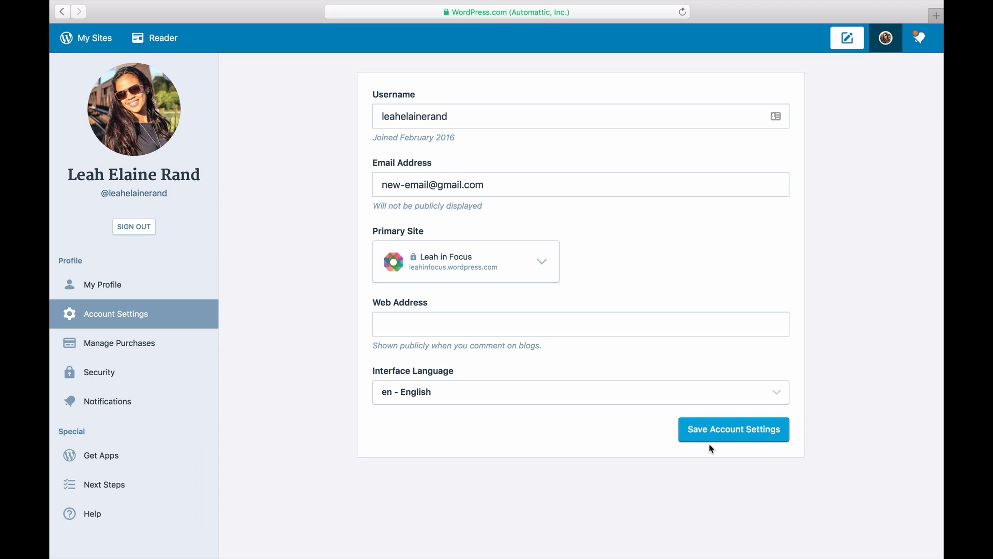